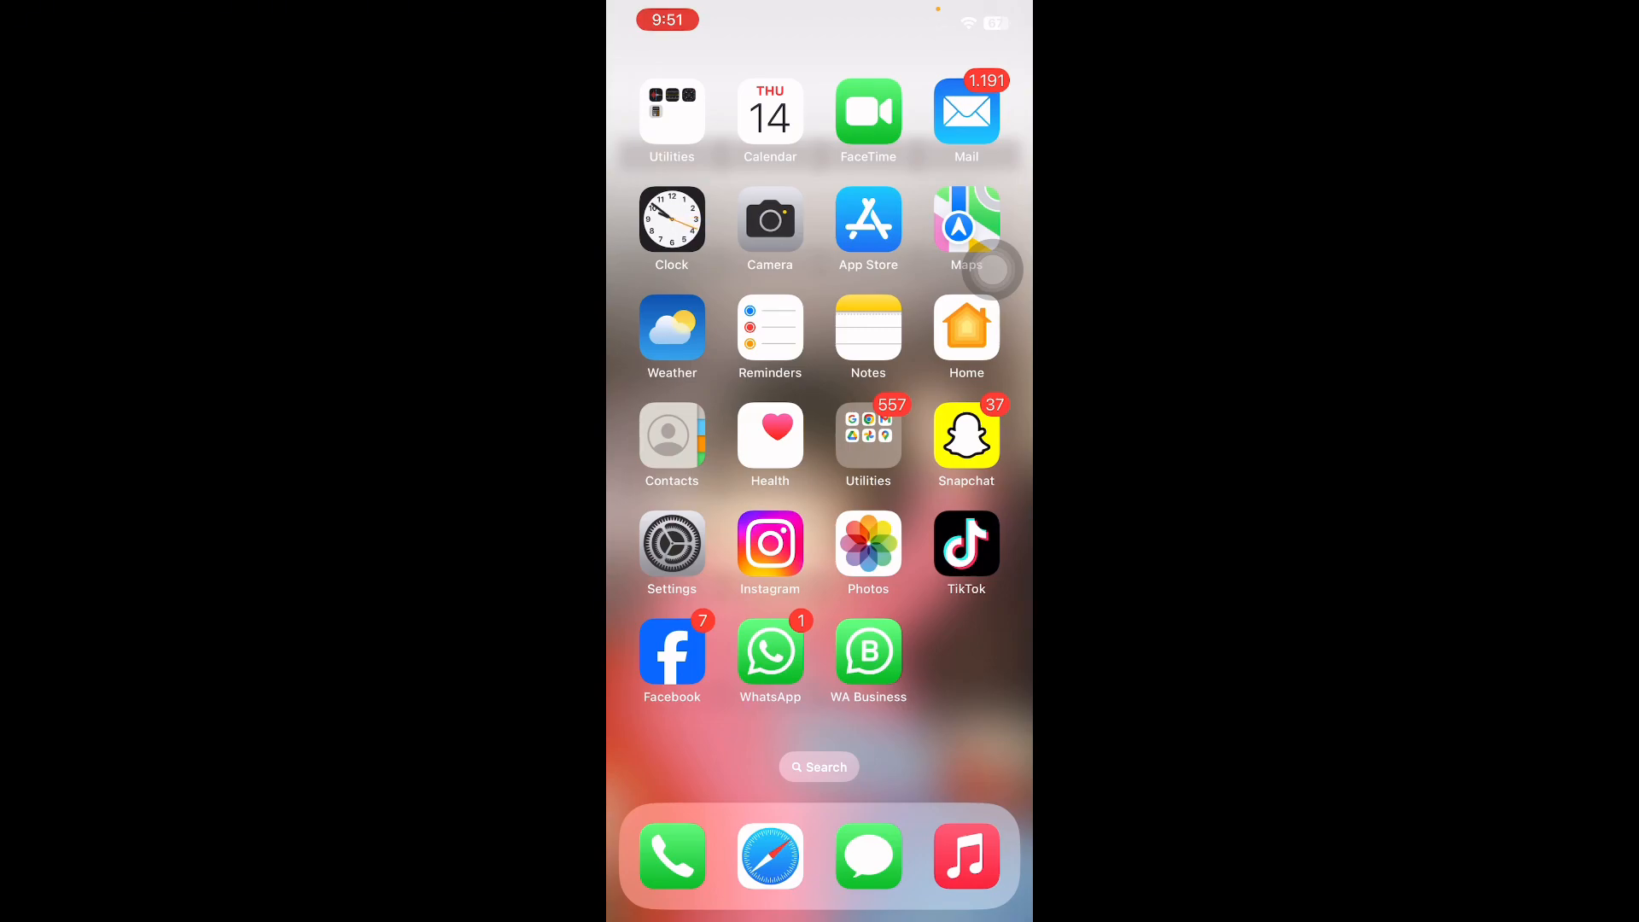
- Close one of Safari's open tabs from the tab overview and return to the home screen
click(770, 855)
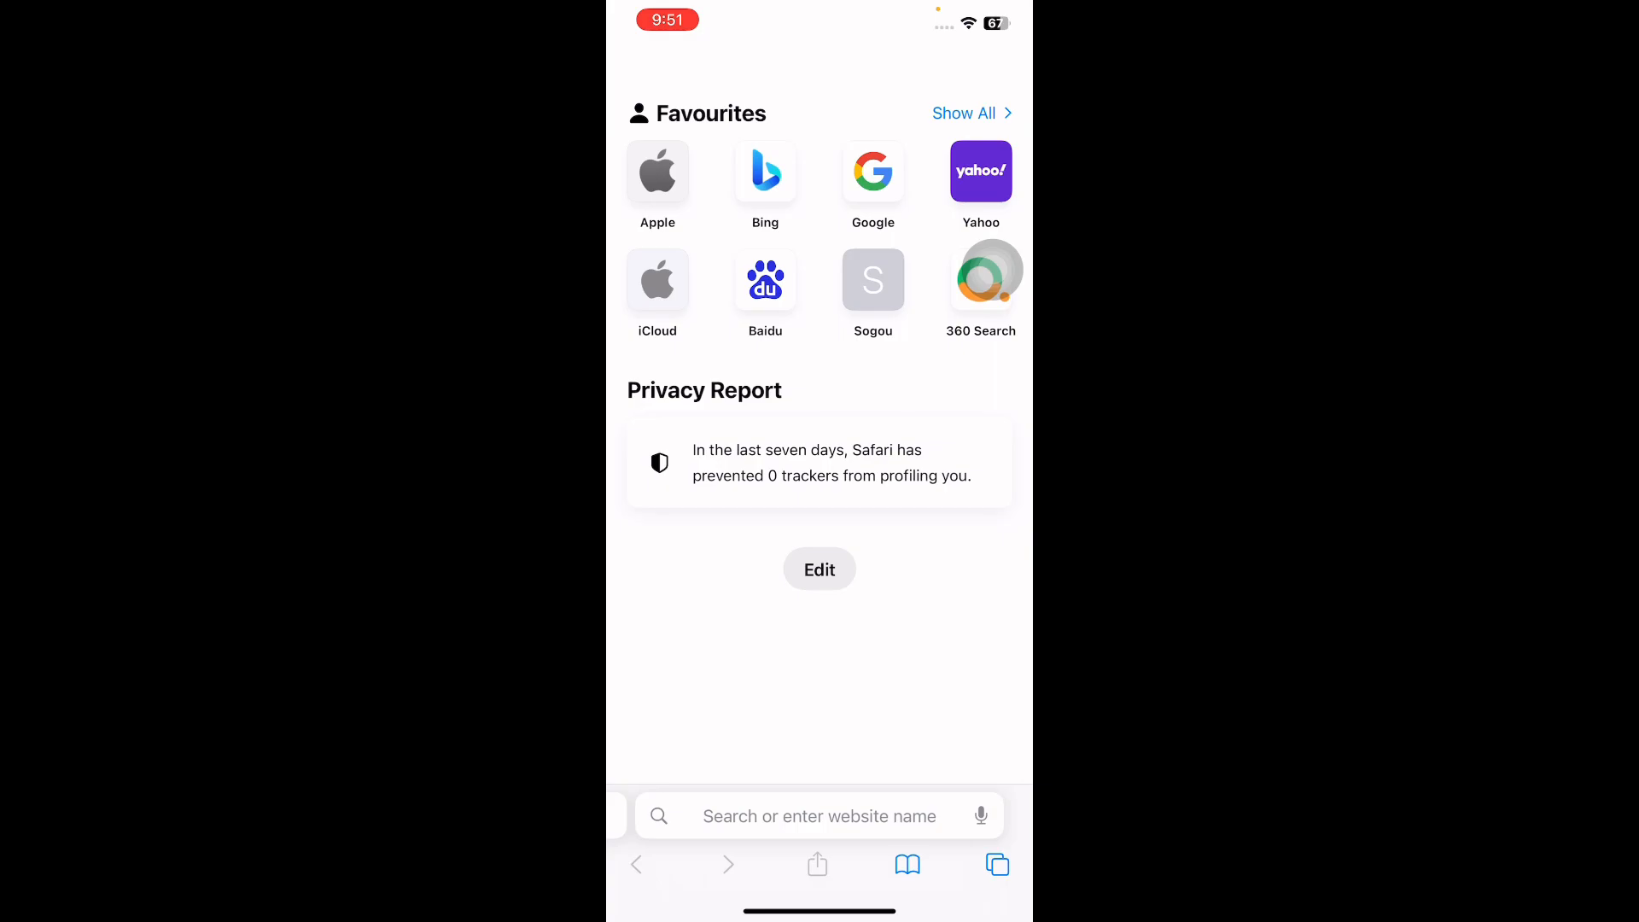
click(994, 864)
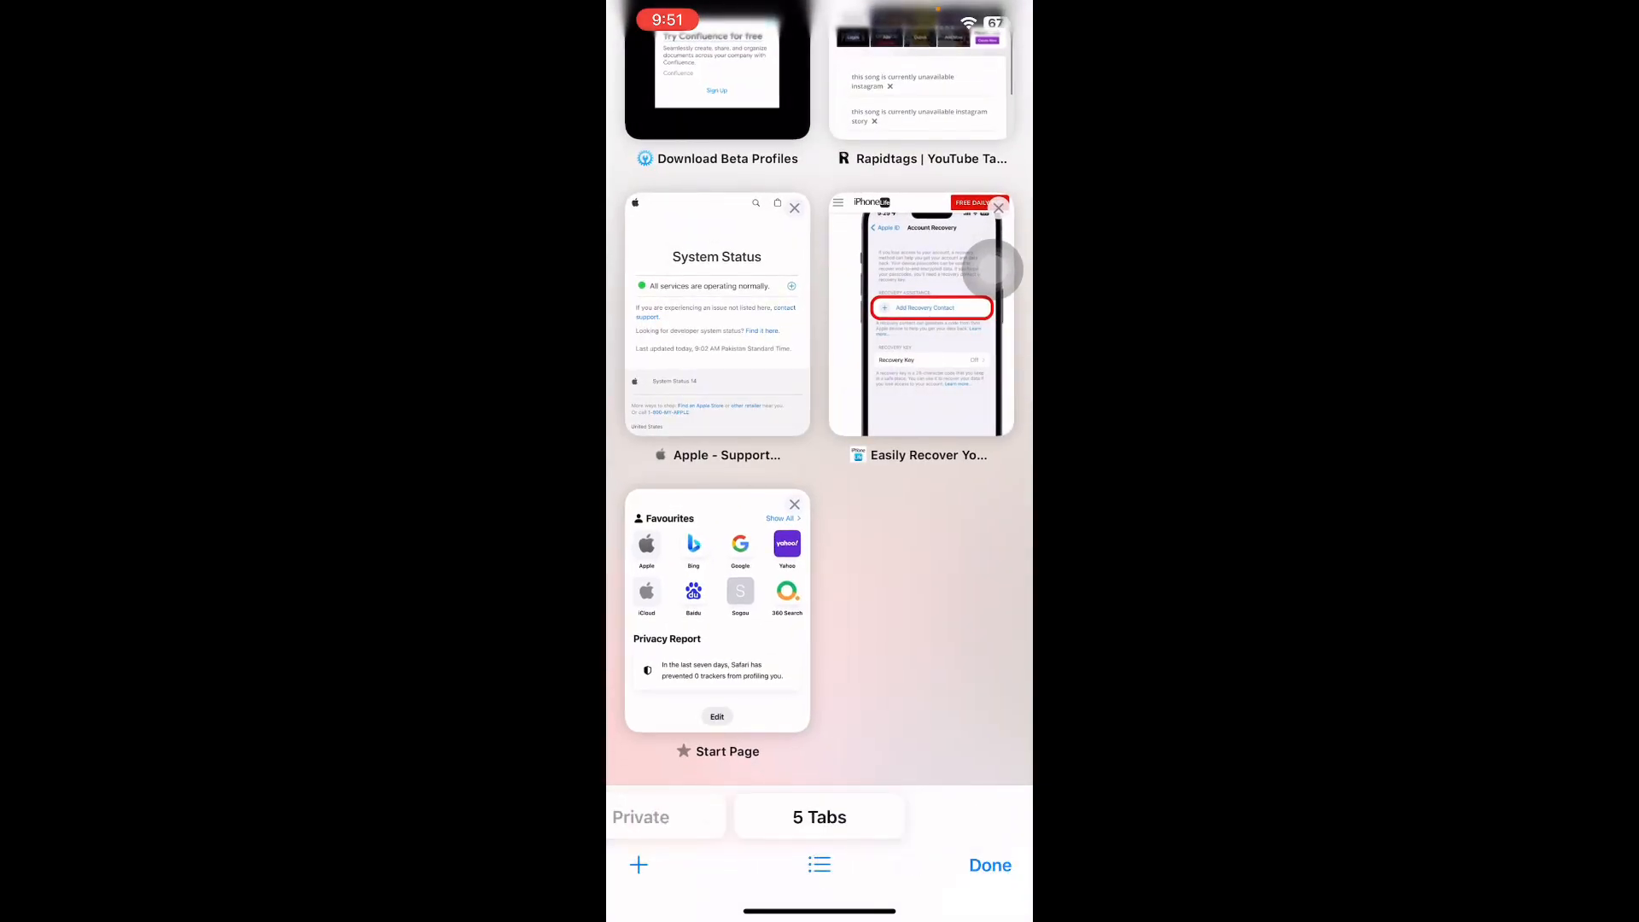
click(989, 864)
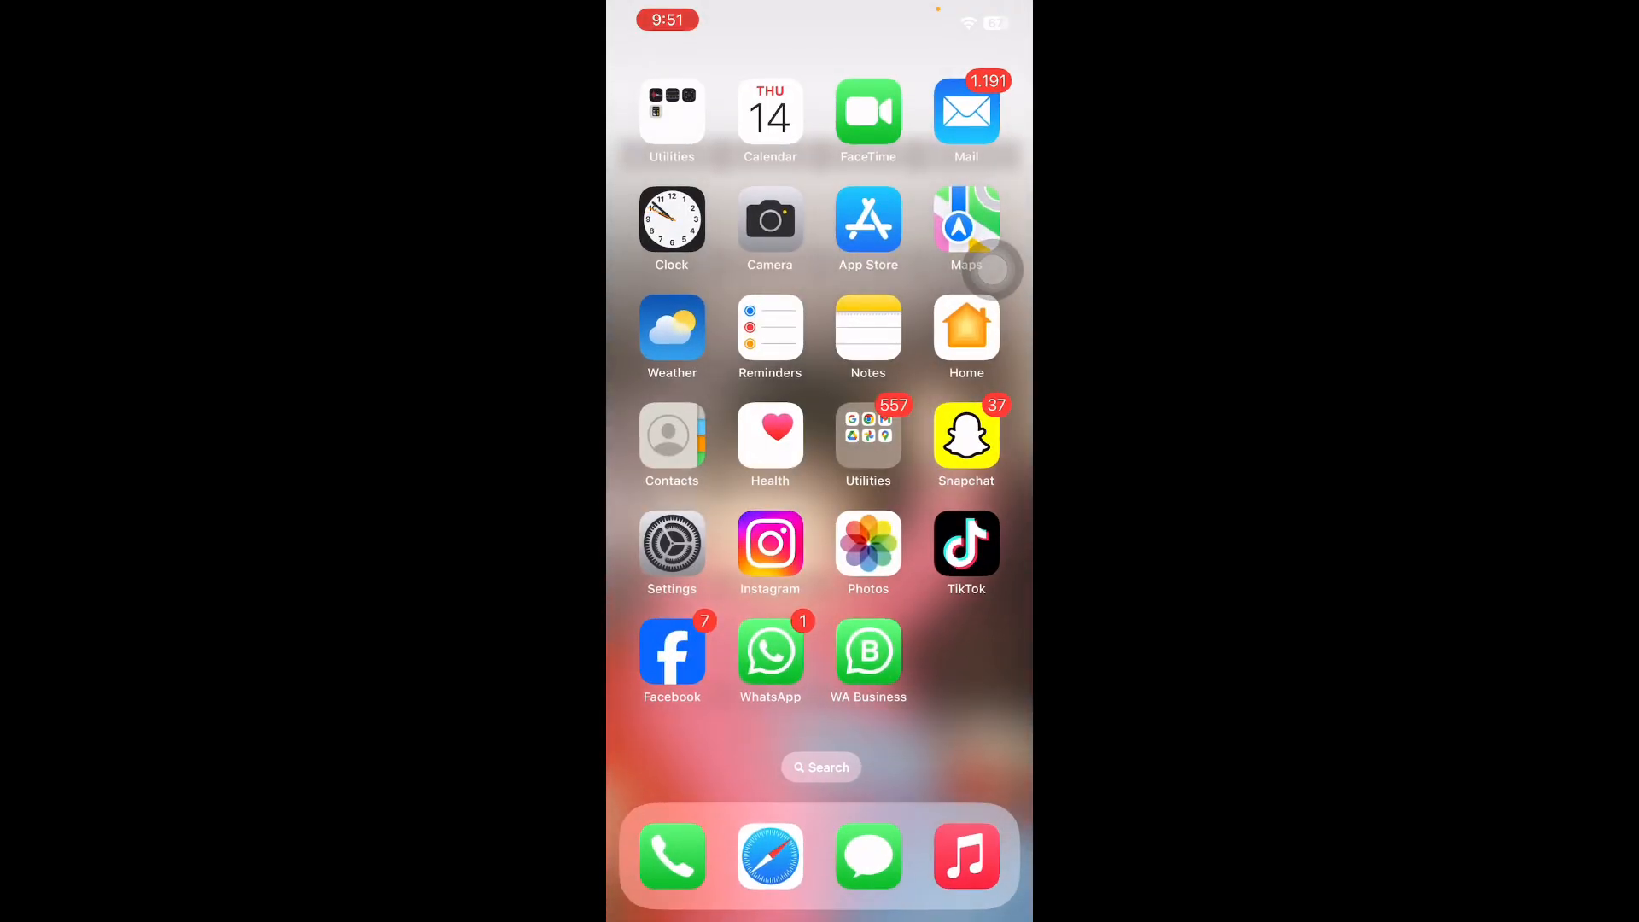
- Switch Airplane Mode on at the top of Settings, turning Wi-Fi off
click(671, 543)
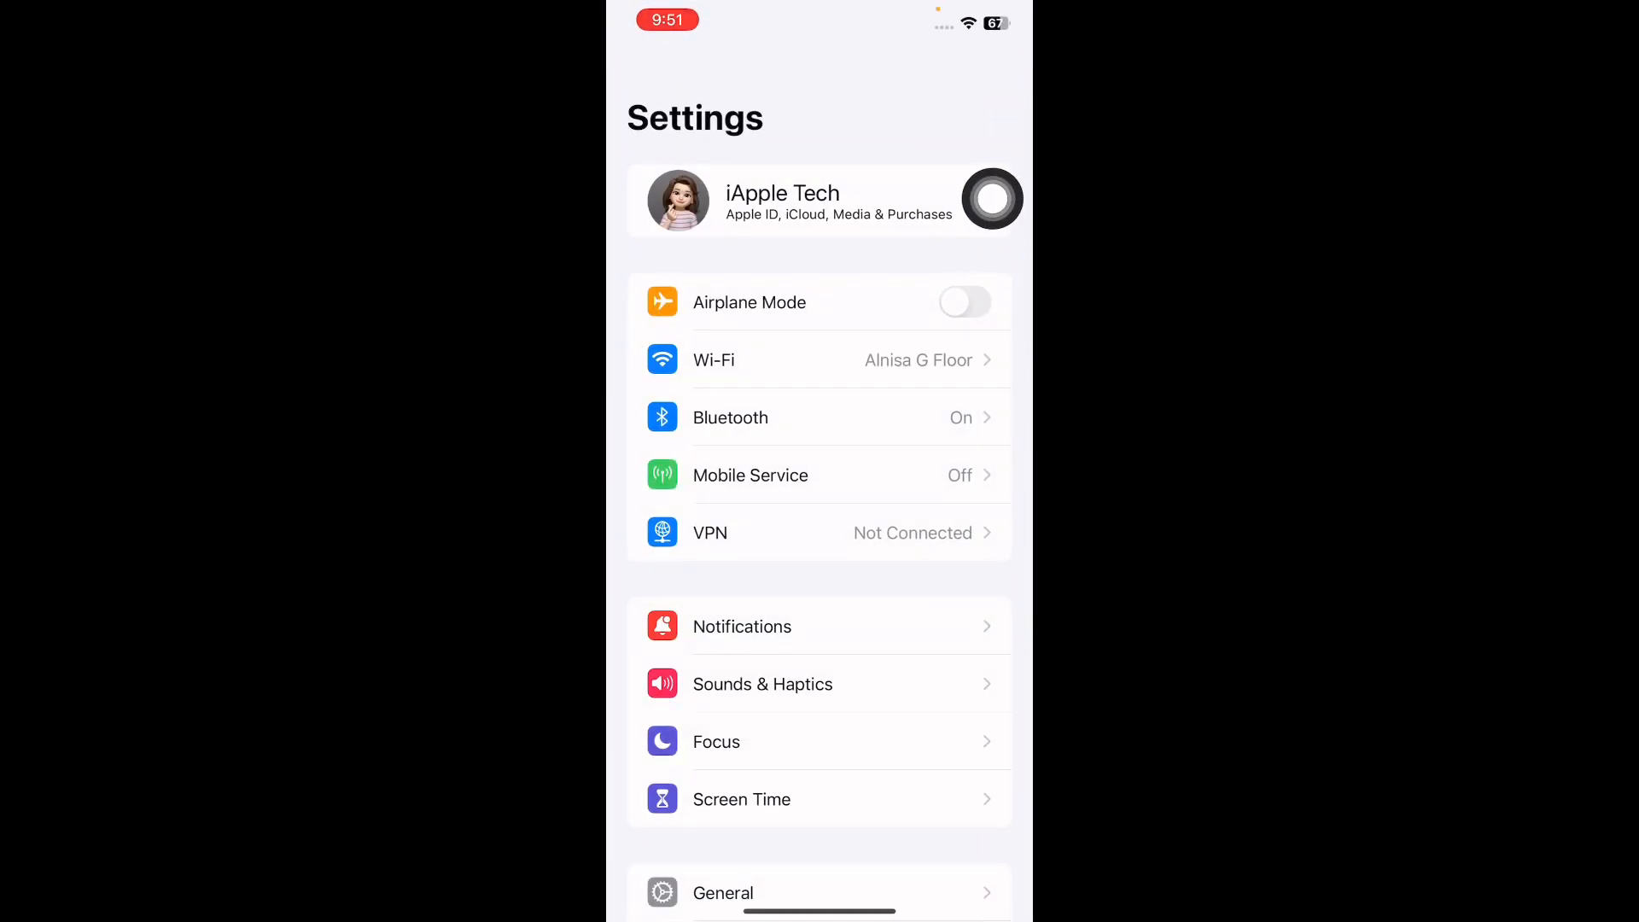
click(963, 302)
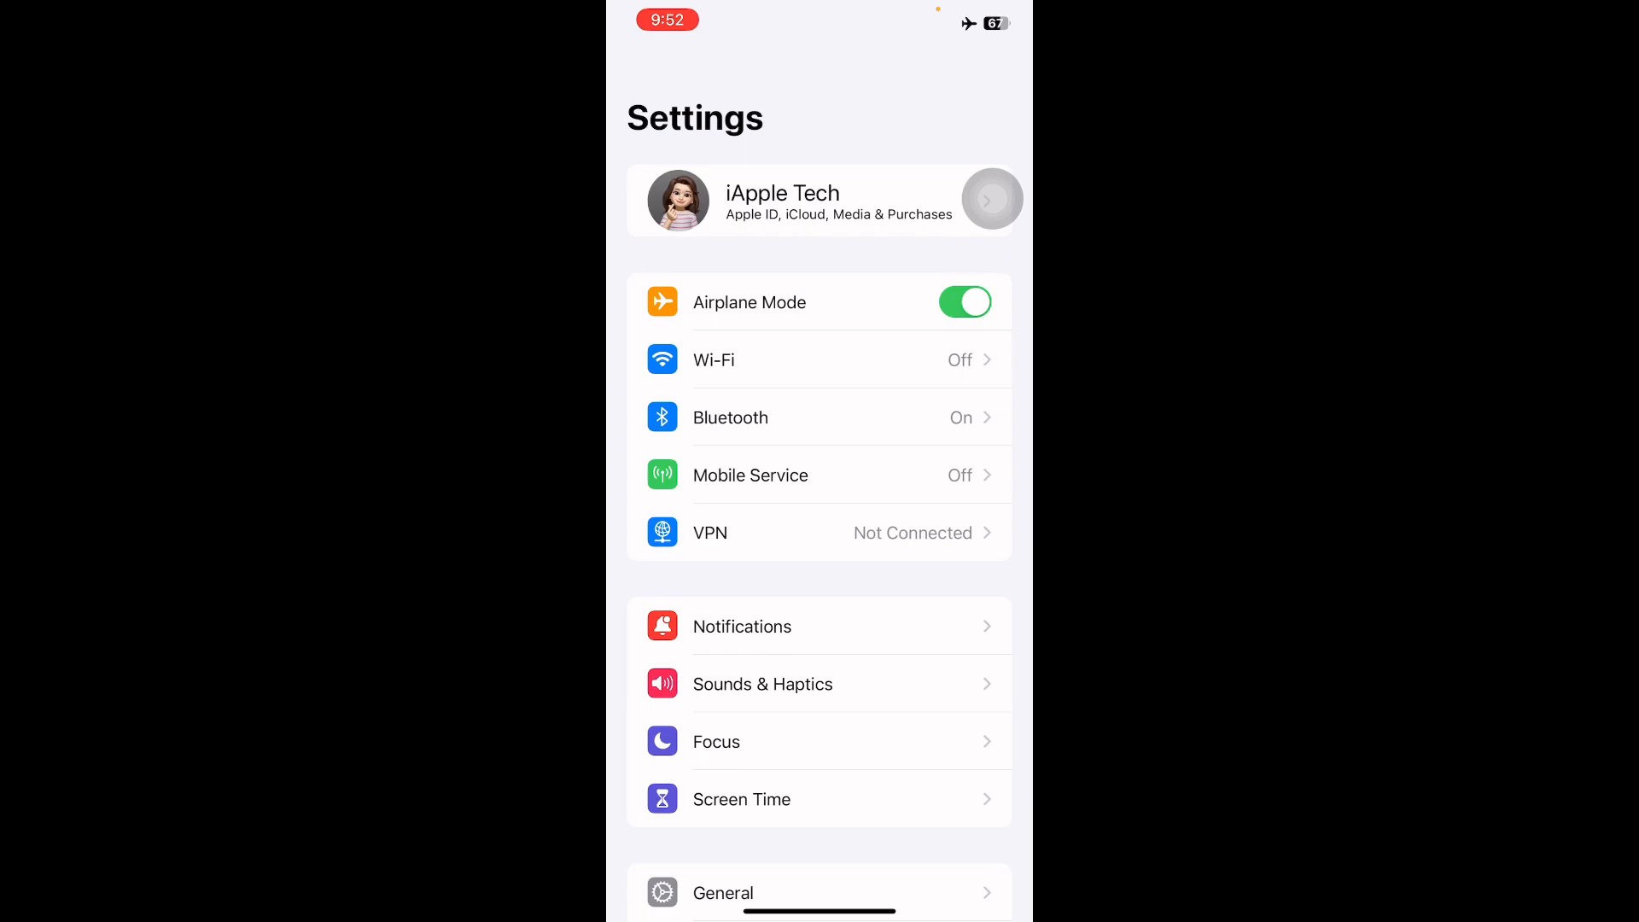
scroll(up, 3)
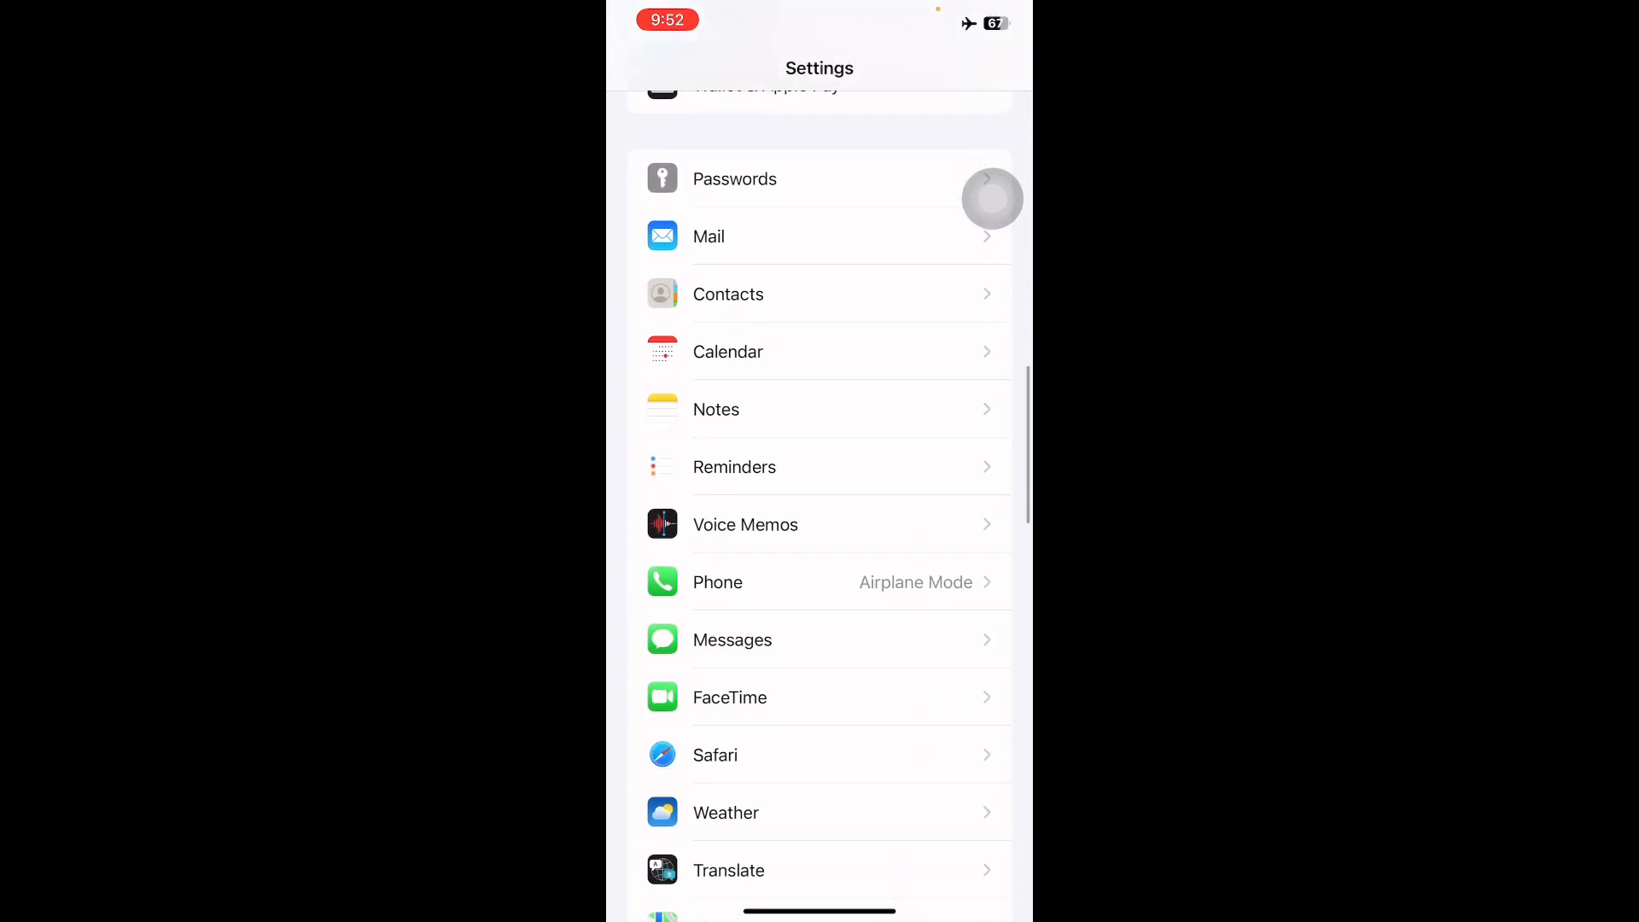
- Enable Fraudulent Website Warning in Safari's settings
click(716, 755)
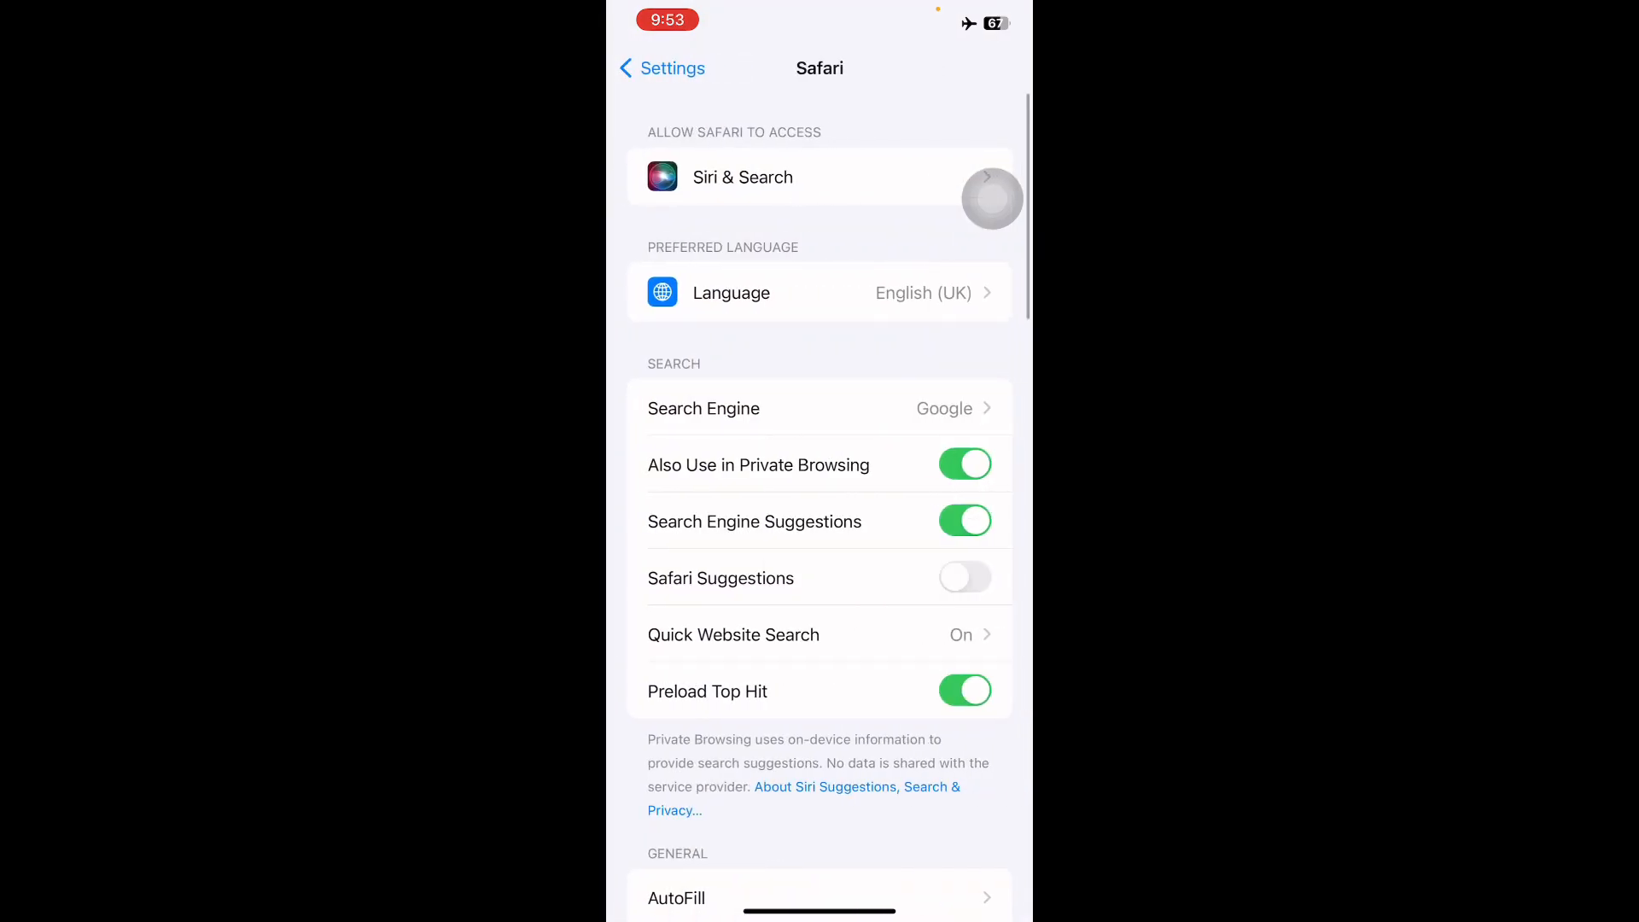
scroll(down, 3)
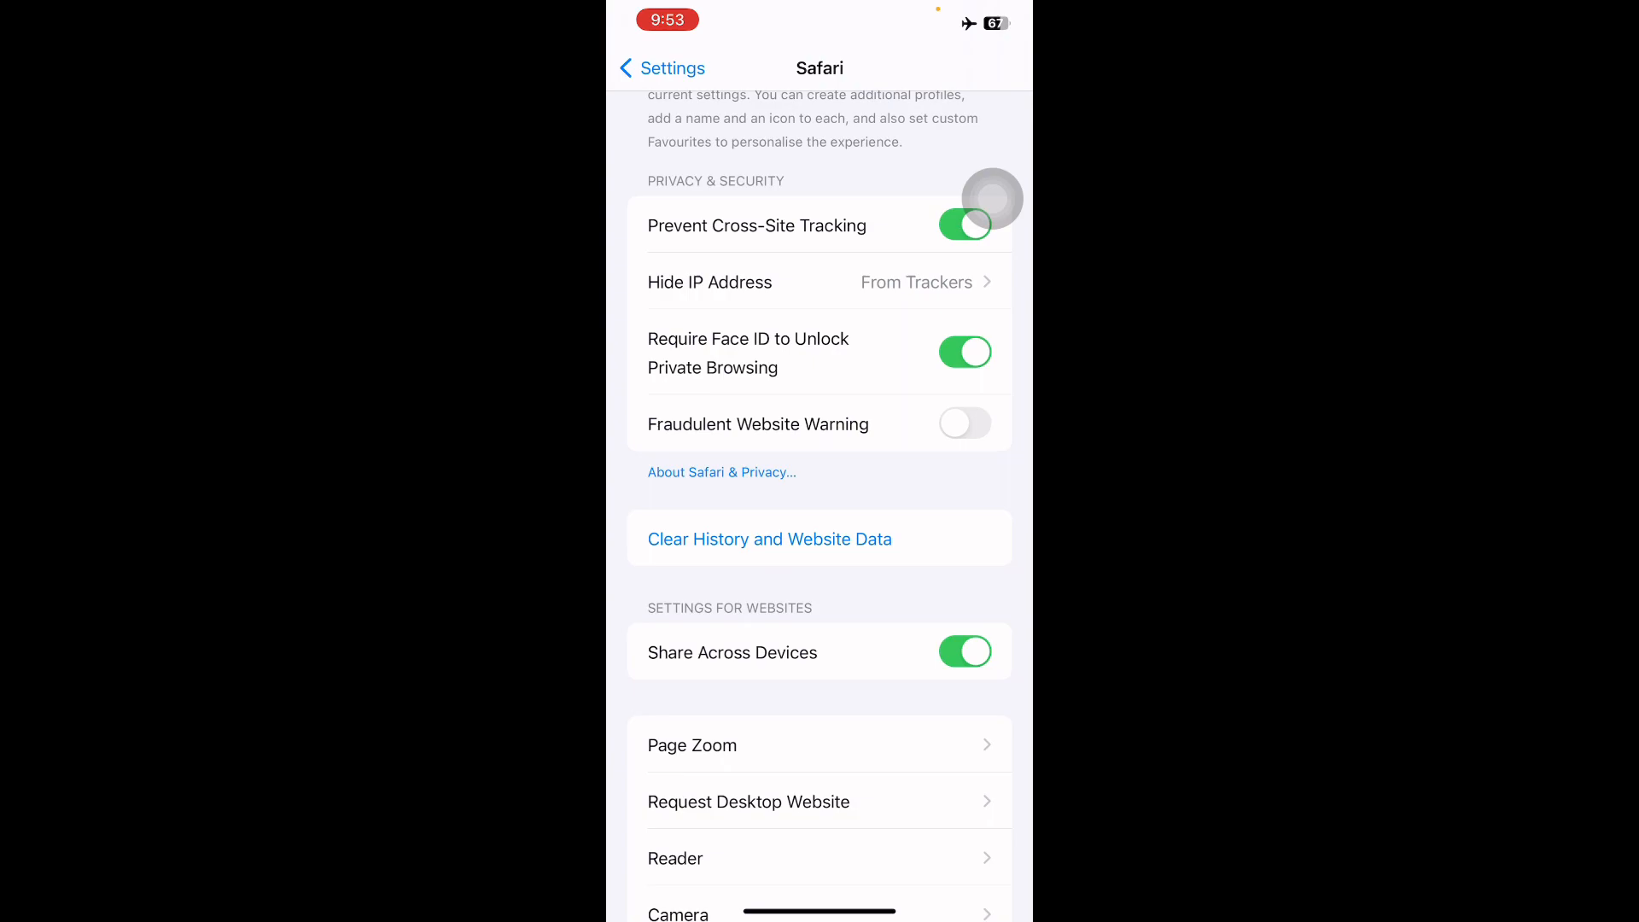
click(964, 424)
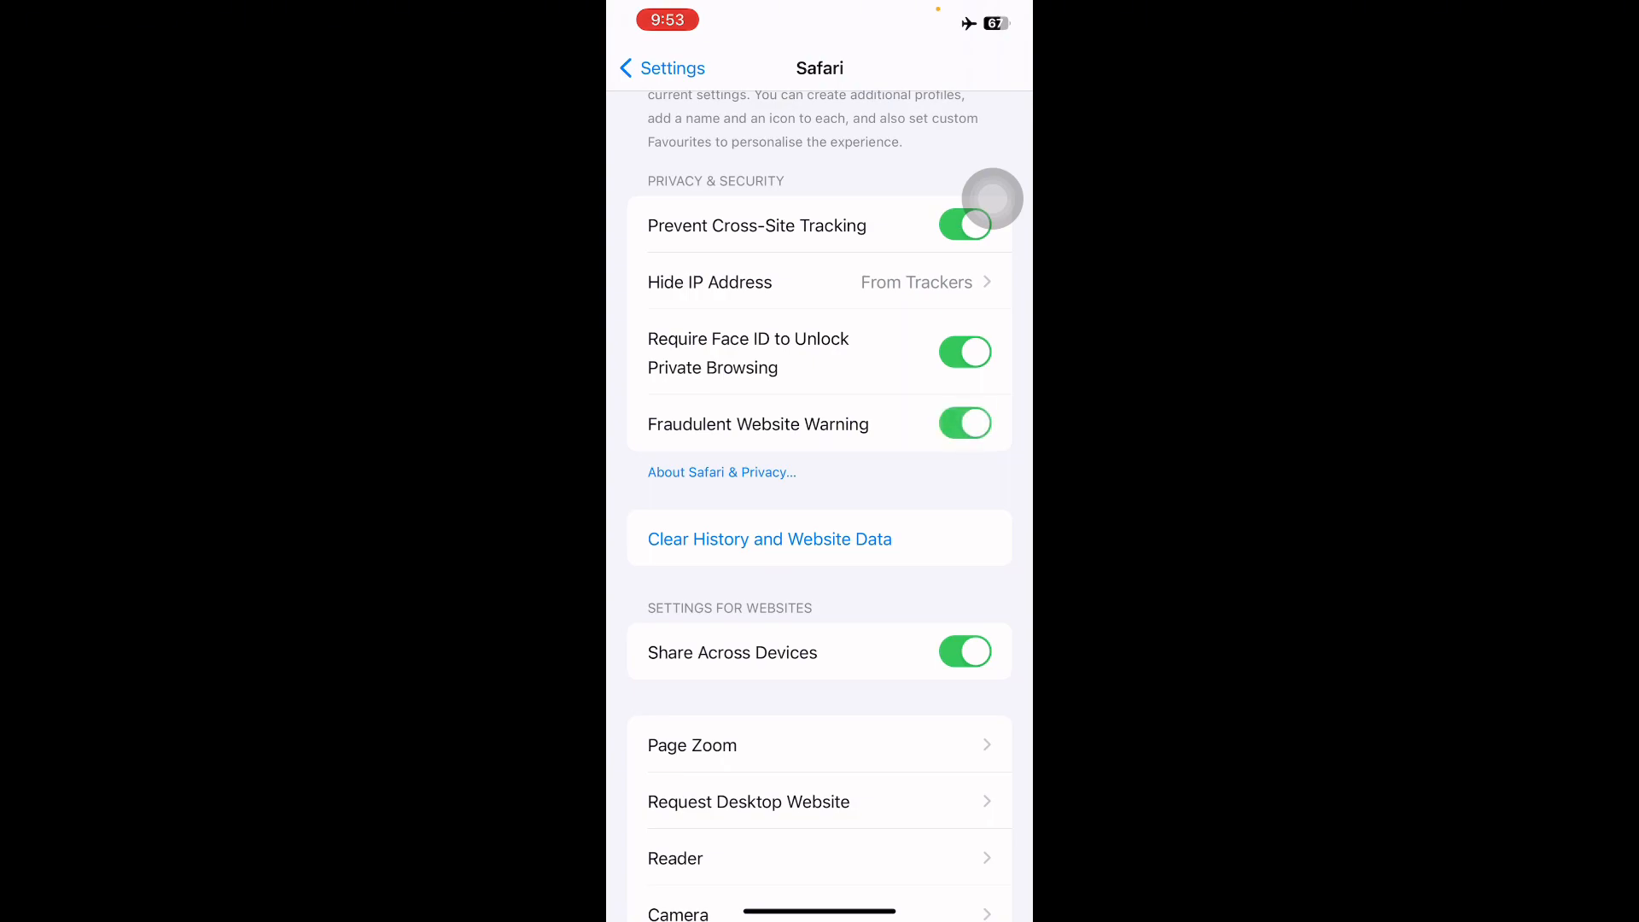
- Clear Safari's history and website data, then return to the main settings list
click(770, 538)
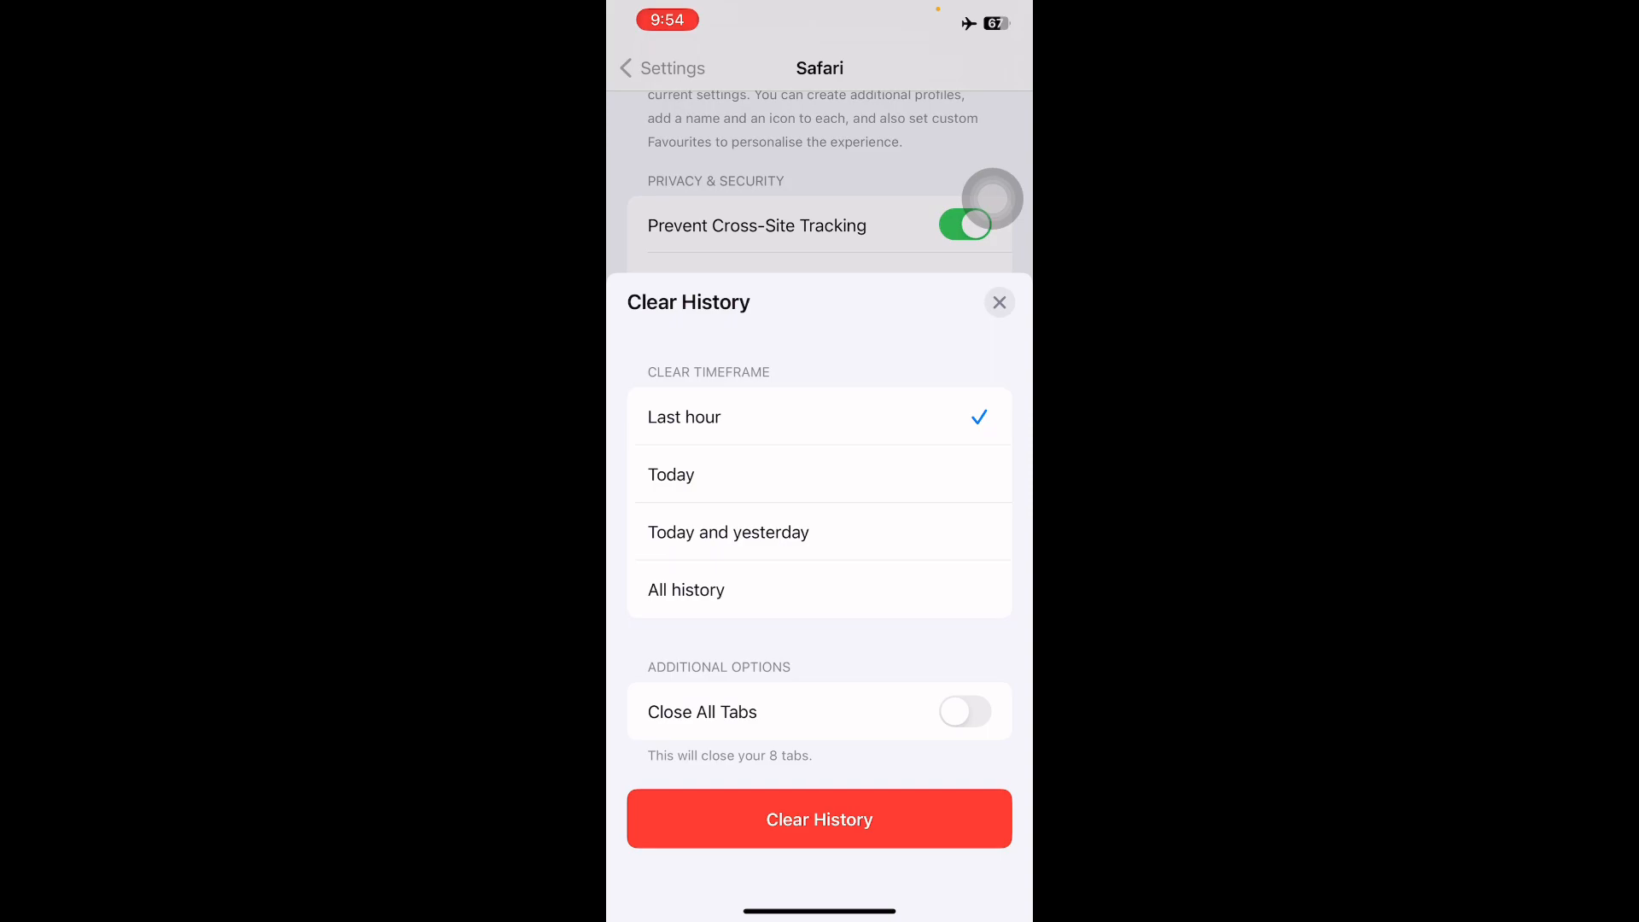
click(997, 303)
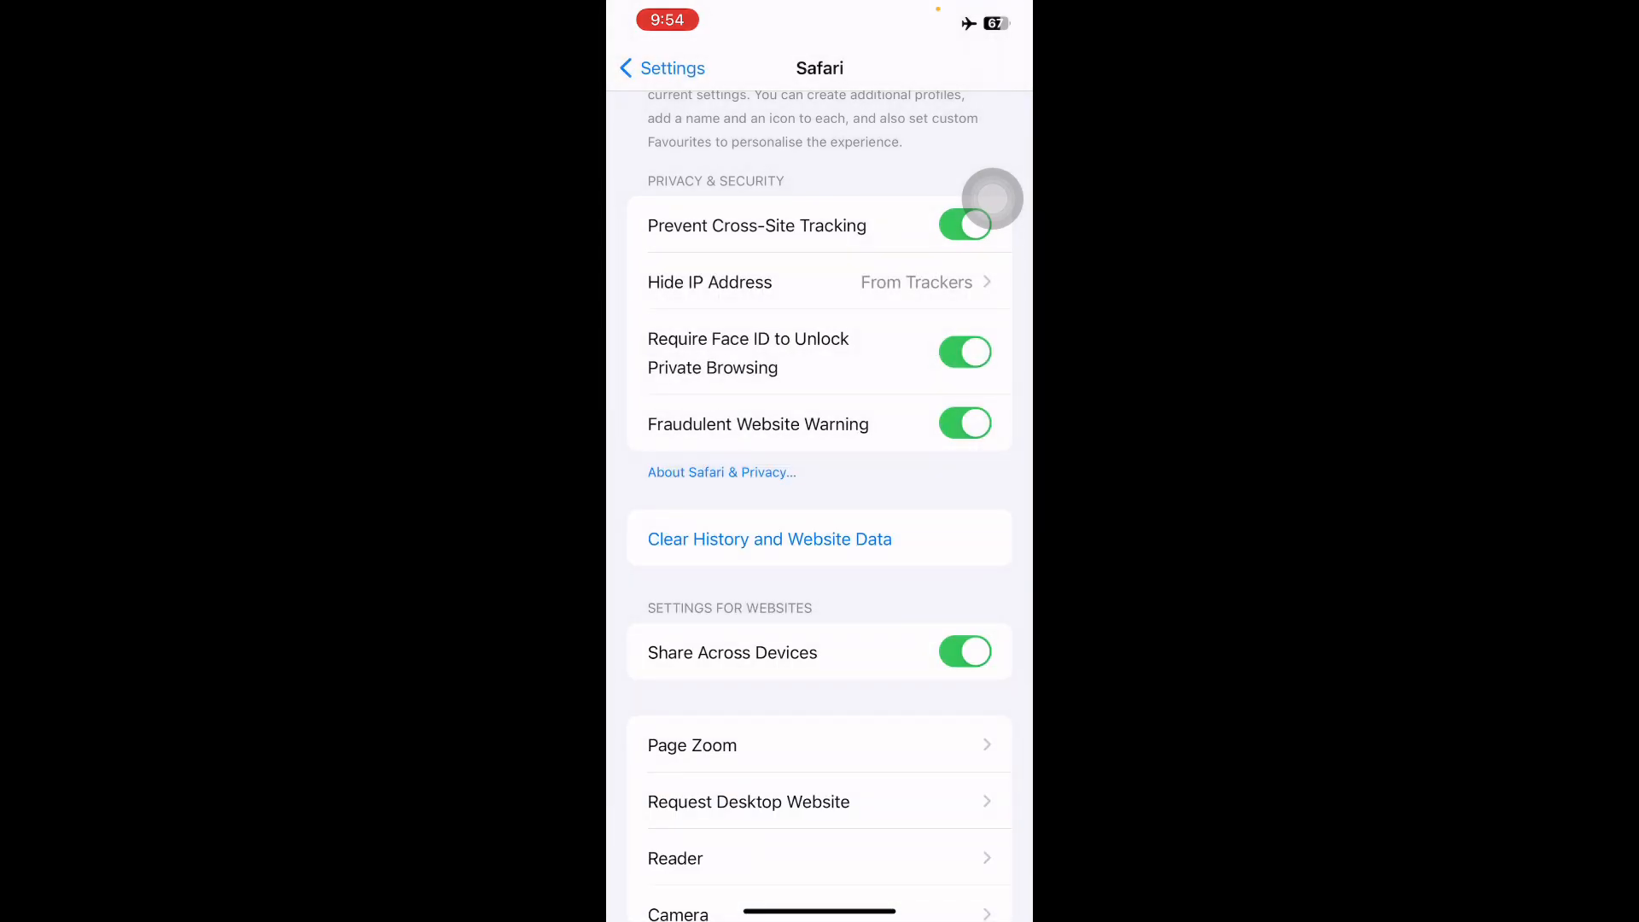
click(660, 68)
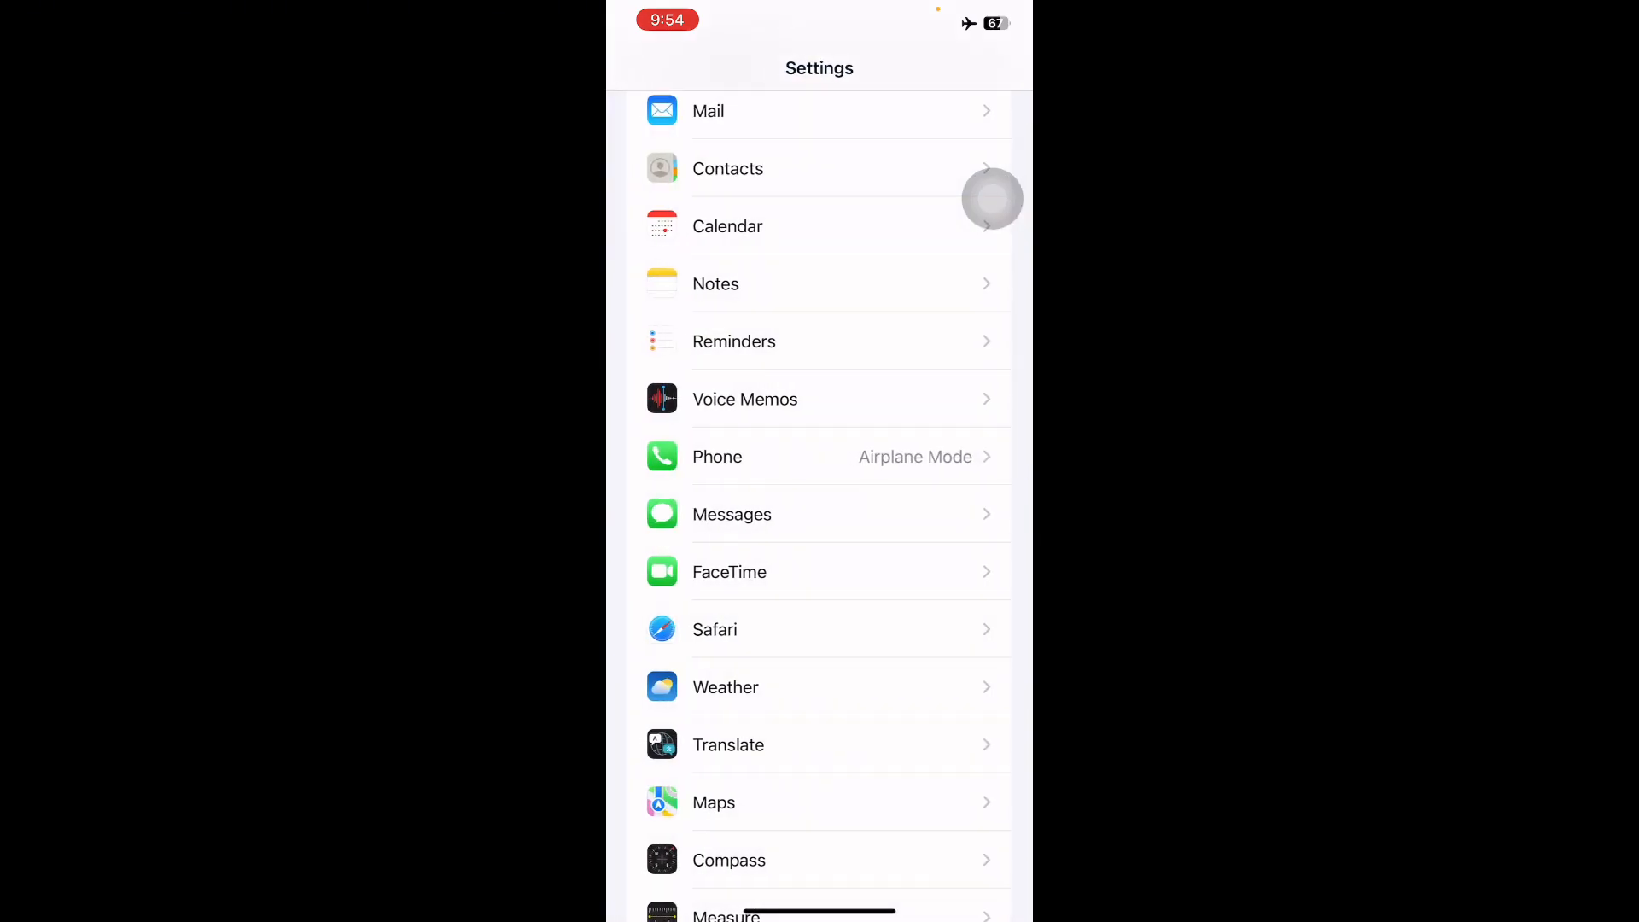
- Switch Airplane Mode back off, leaving Wi-Fi not connected
scroll(down, 3)
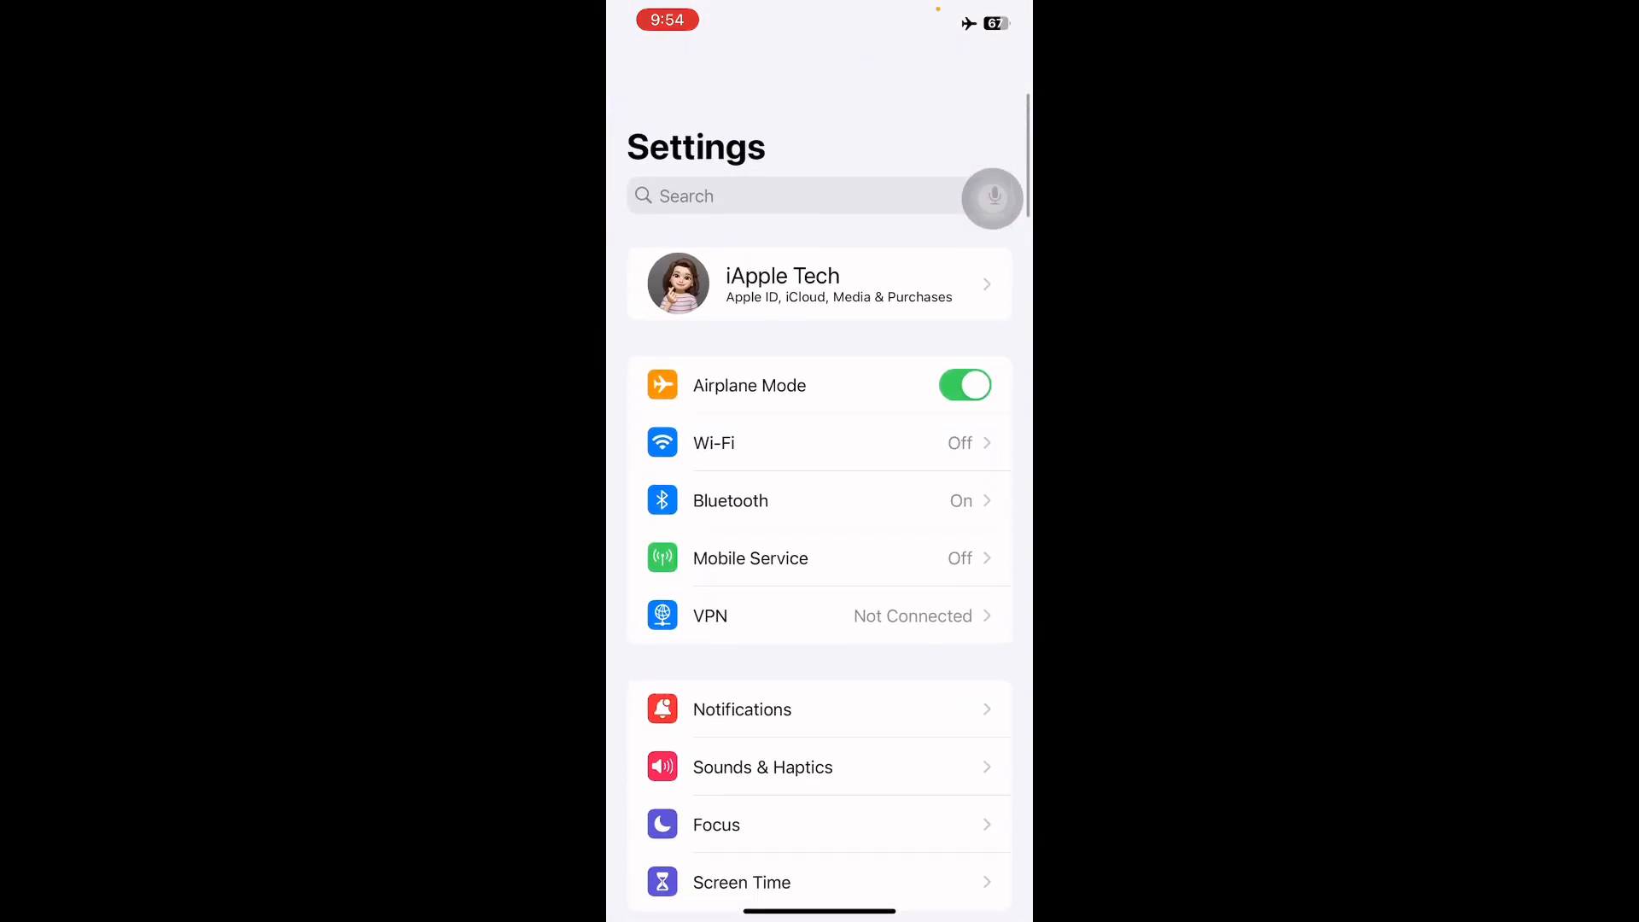
scroll(up, 3)
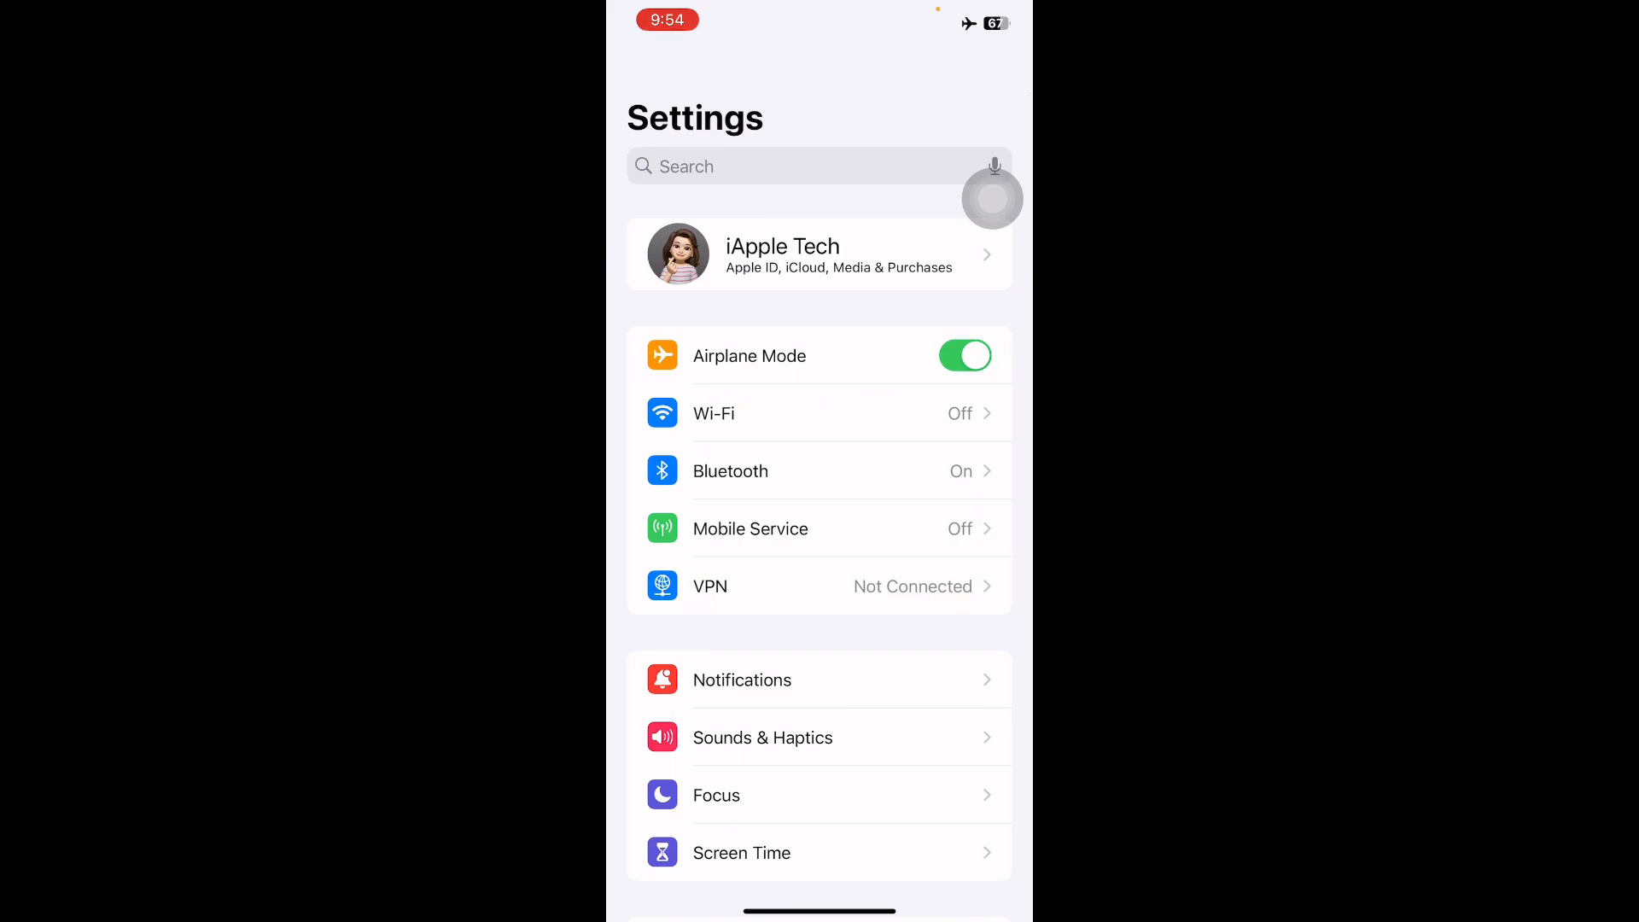
click(963, 355)
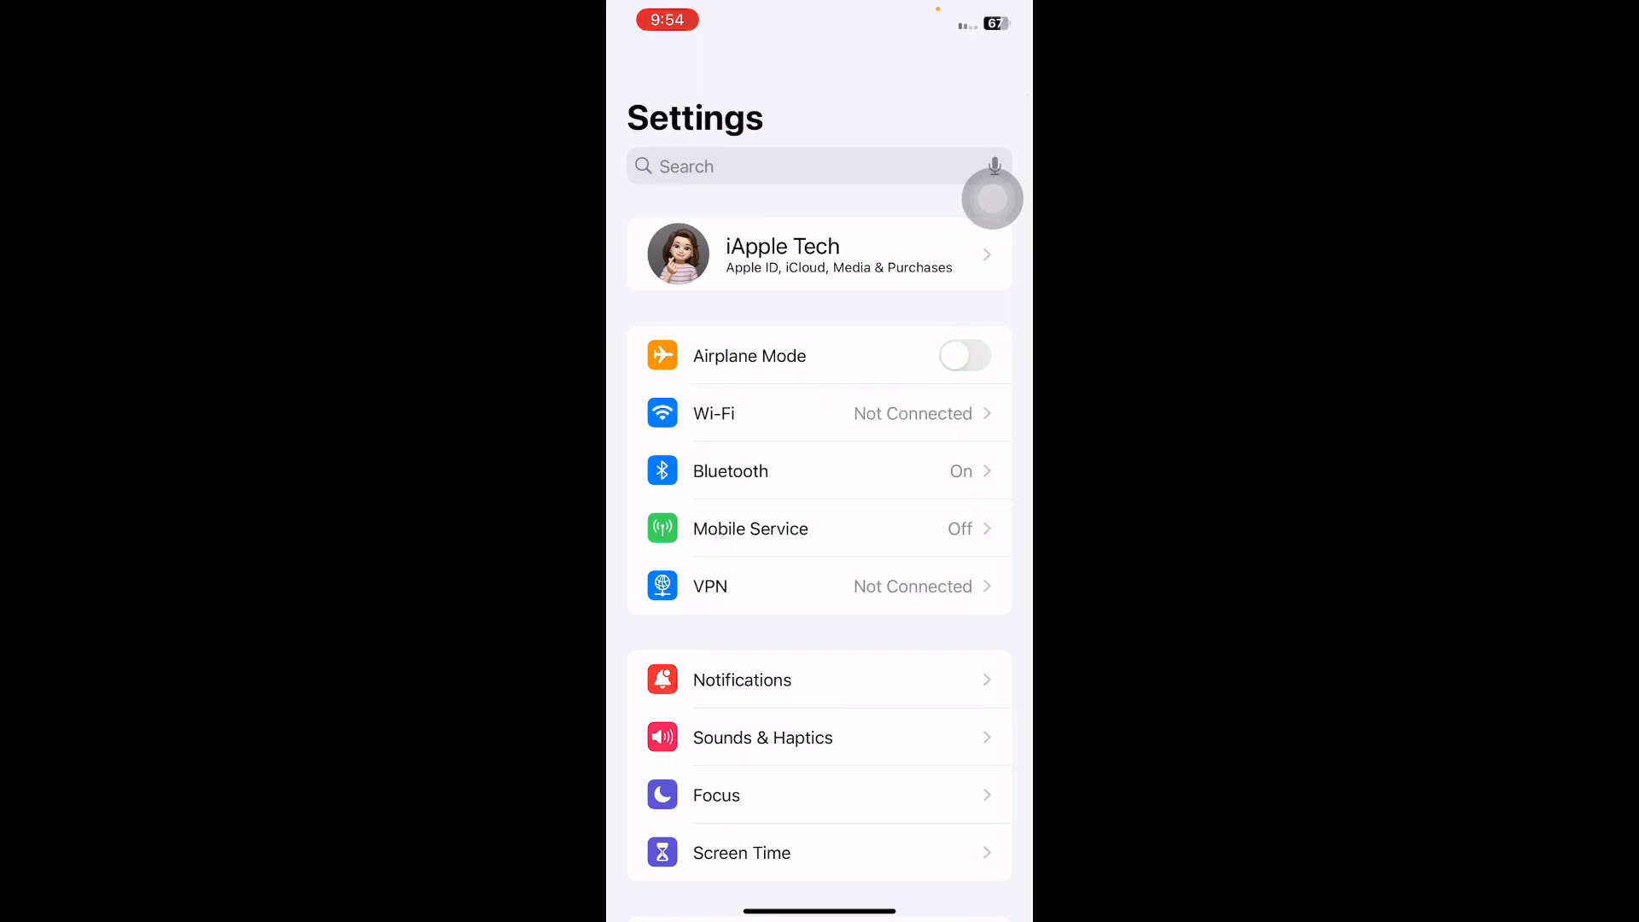